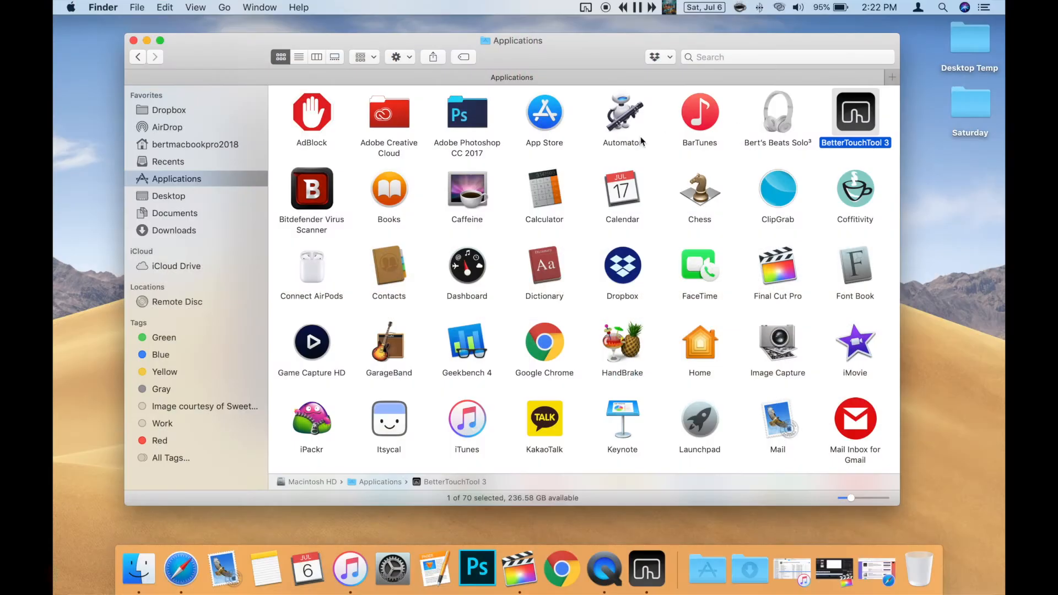
Step: Open the Get Info window for the Connect AirPods app in Applications
{"action": "left_click", "coordinate": [311, 264]}
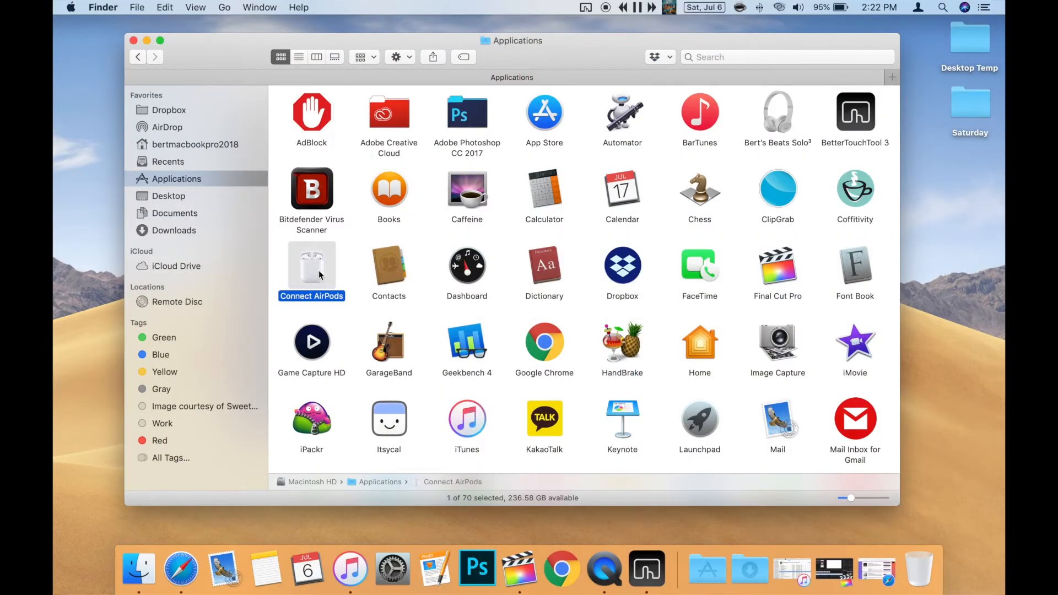
{"action": "right_click", "coordinate": [311, 265]}
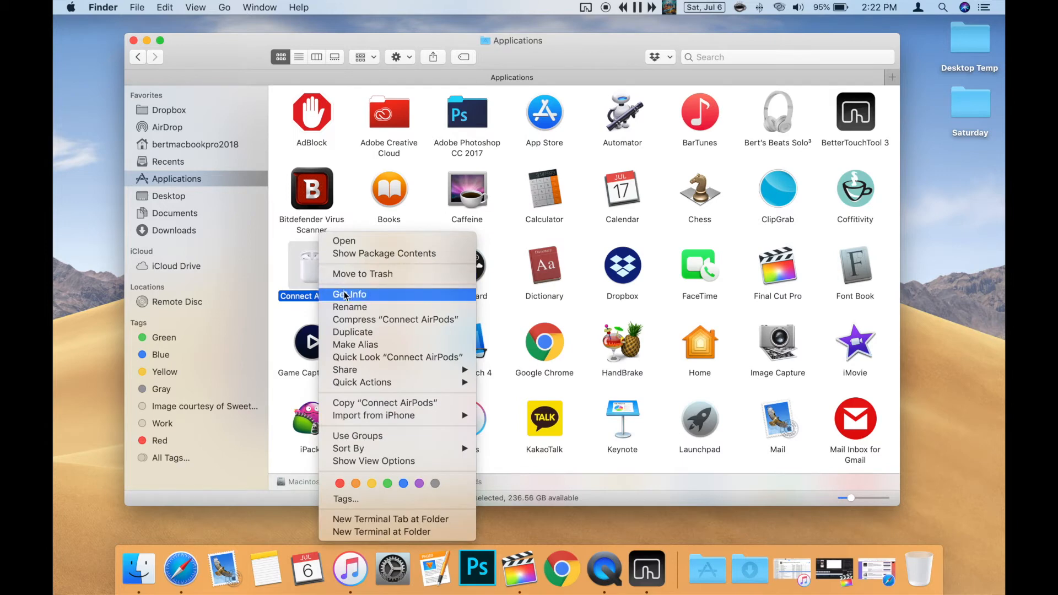
{"action": "left_click", "coordinate": [350, 295]}
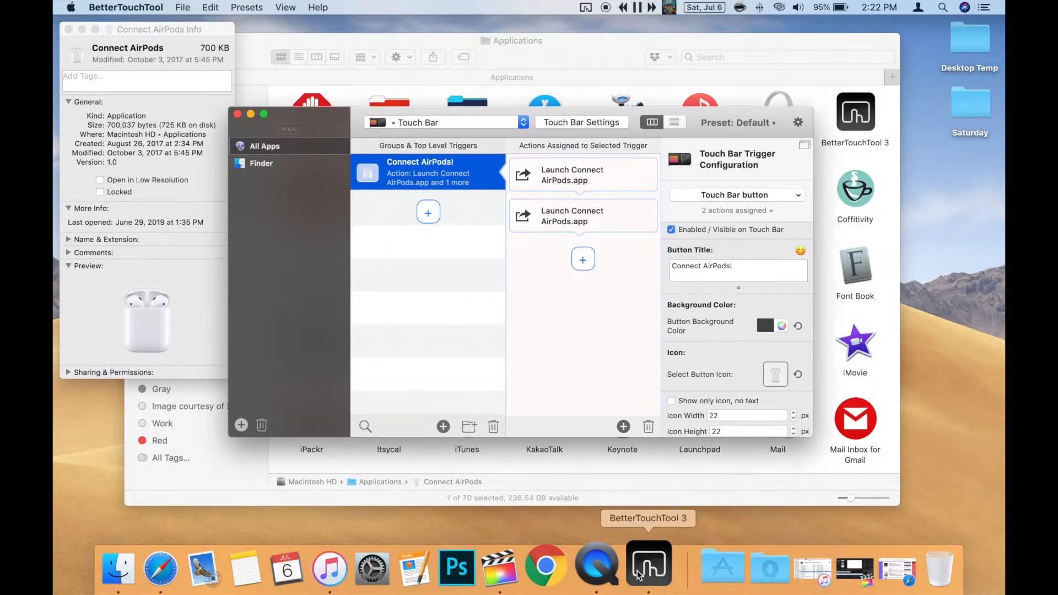
{"action": "mouse_move", "coordinate": [774, 379]}
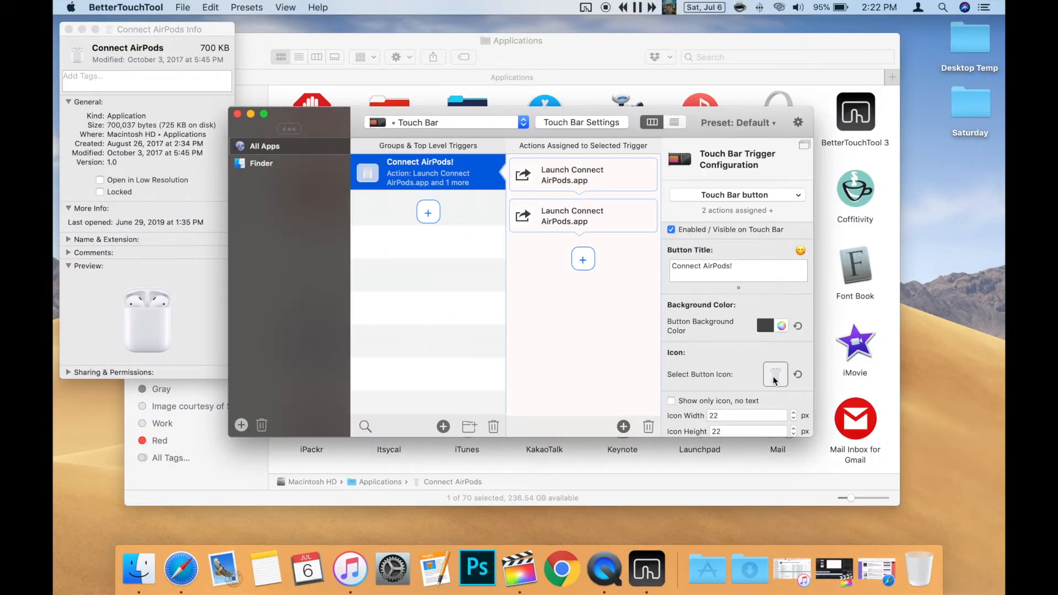